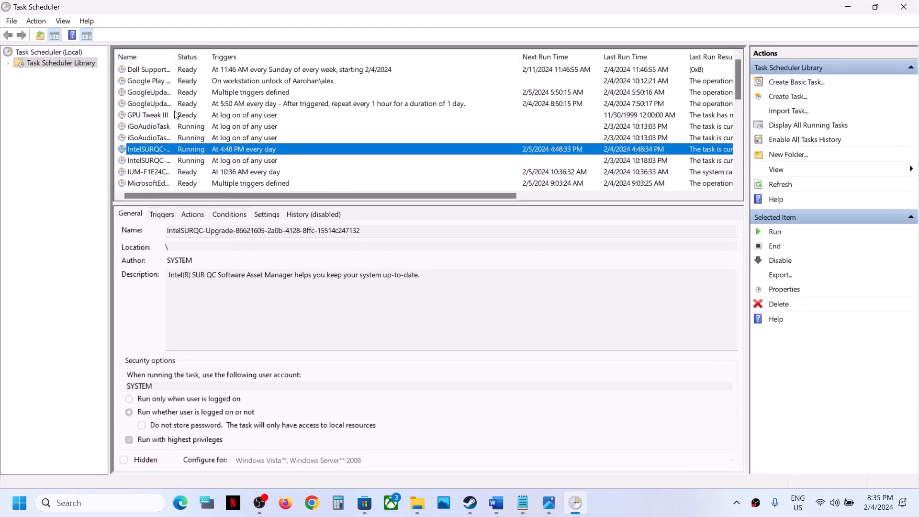
Select the Altening Alt Loader task in the Task Scheduler Library and disable it
{"action": "left_click", "coordinate": [148, 115]}
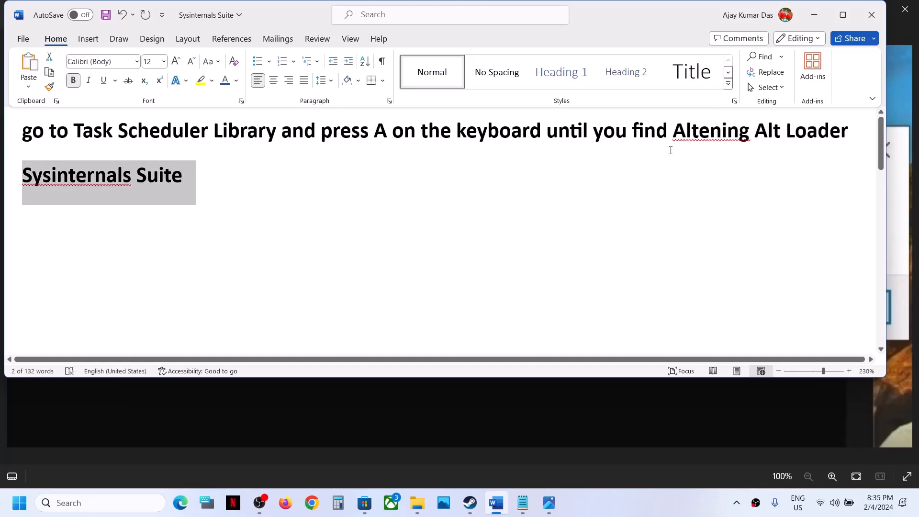
Copy 'Sysinternals Suite' from the Word notes document
{"action": "left_click", "coordinate": [364, 502]}
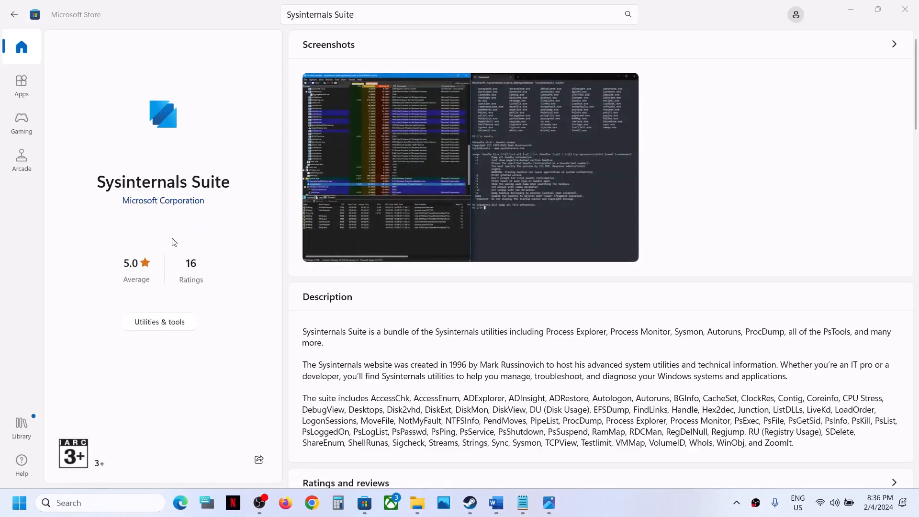
Install Sysinternals Suite from Microsoft Store, then search Windows for 'autoruns'
{"action": "type", "text": "autoruns"}
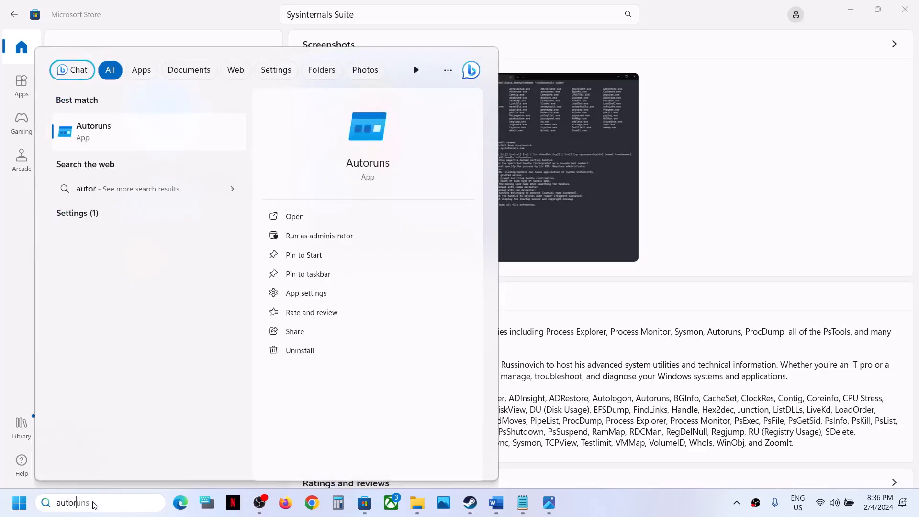